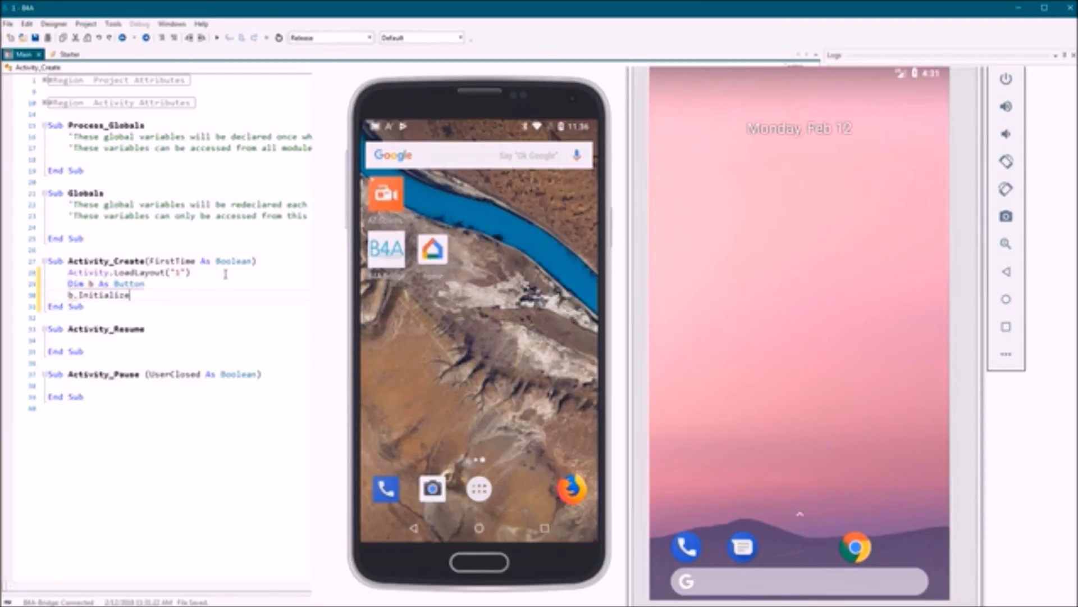
Step: Write Activity.AddView(b, 10, 10, 100, ...) in Activity_Create to add button b to the activity
type("Activity.AddView(")
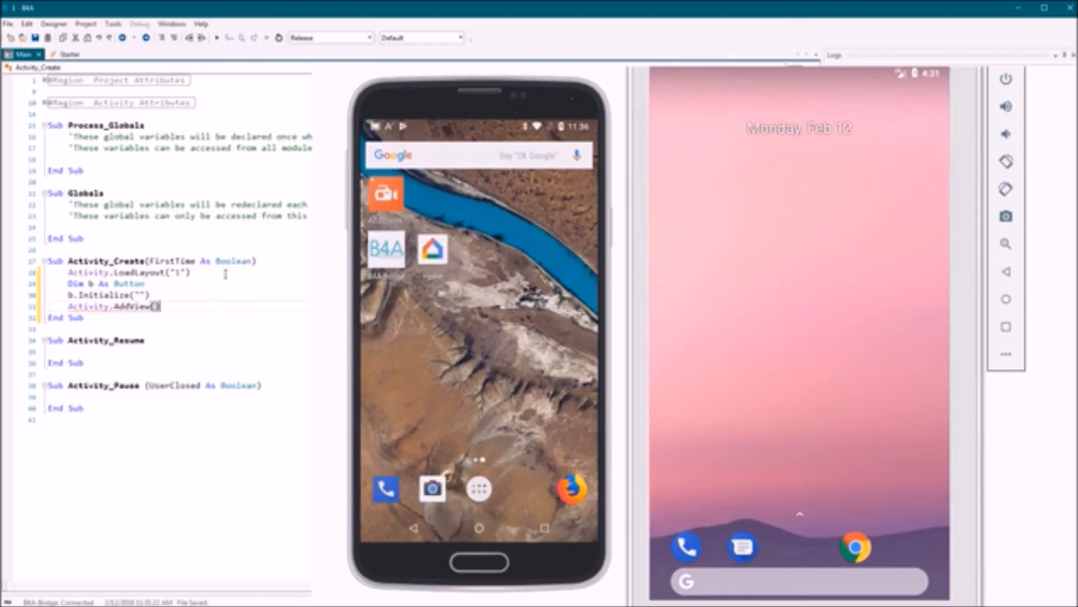
type("b,")
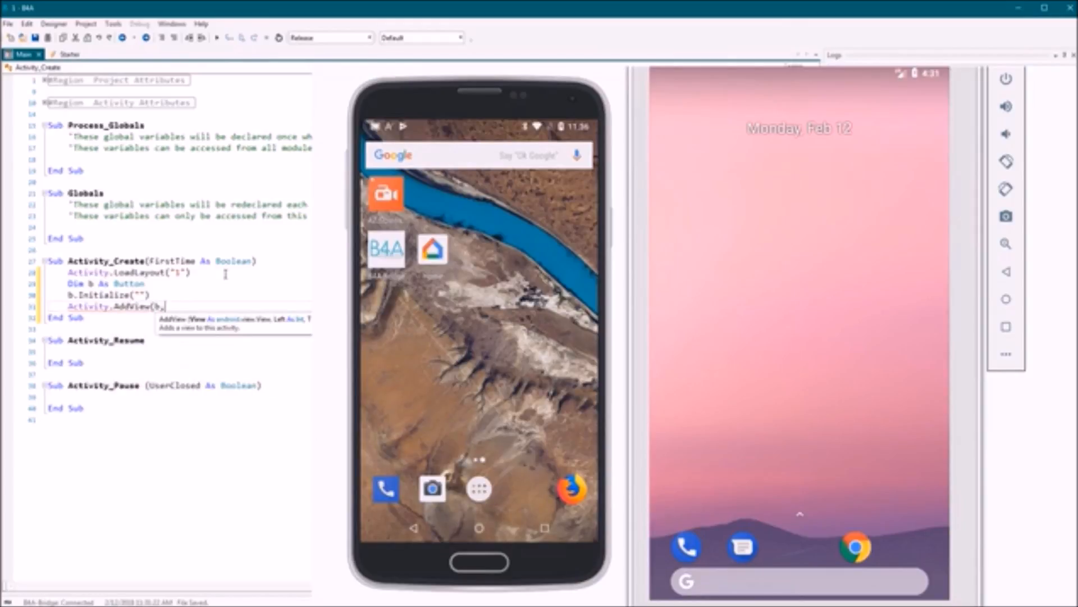
type("10, 10, 1")
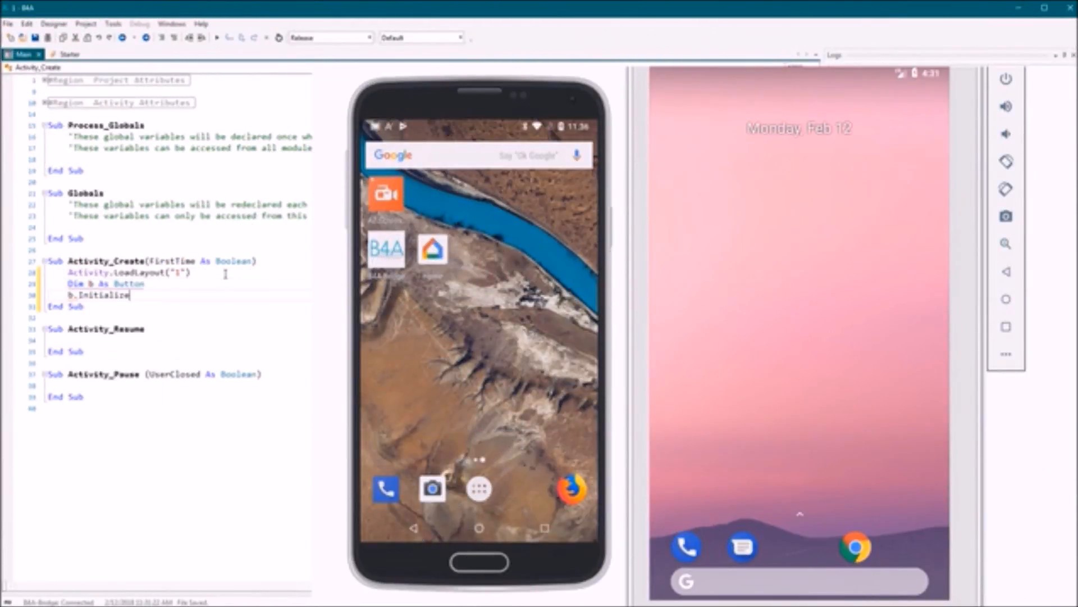
type("Activity.addView(b,")
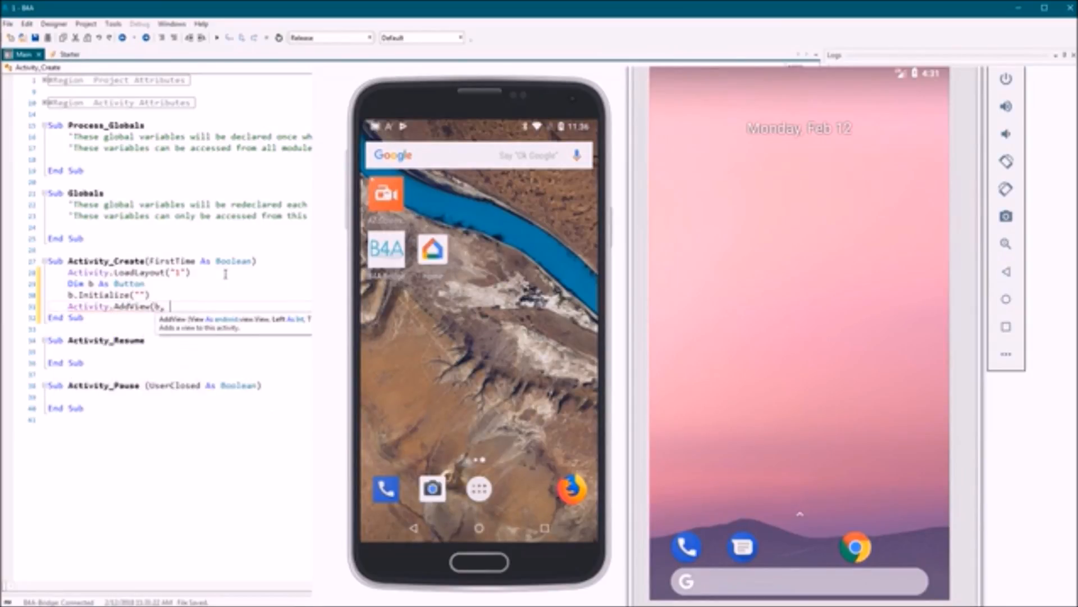
type("10, 10, 100,")
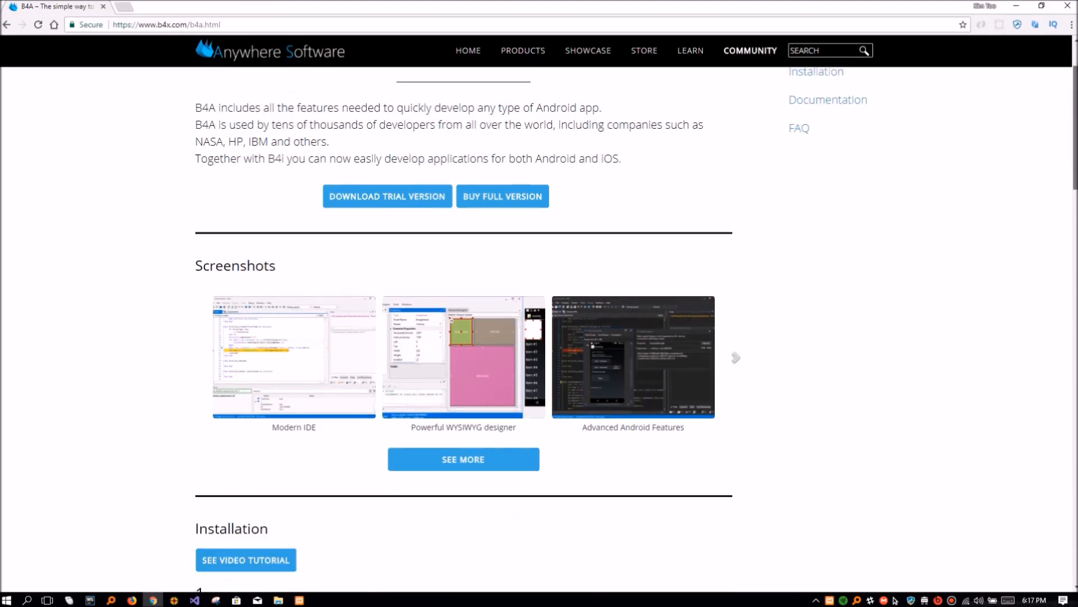
Step: Scroll the B4A page to the Installation steps and B4A-Bridge section
scroll("down", 3)
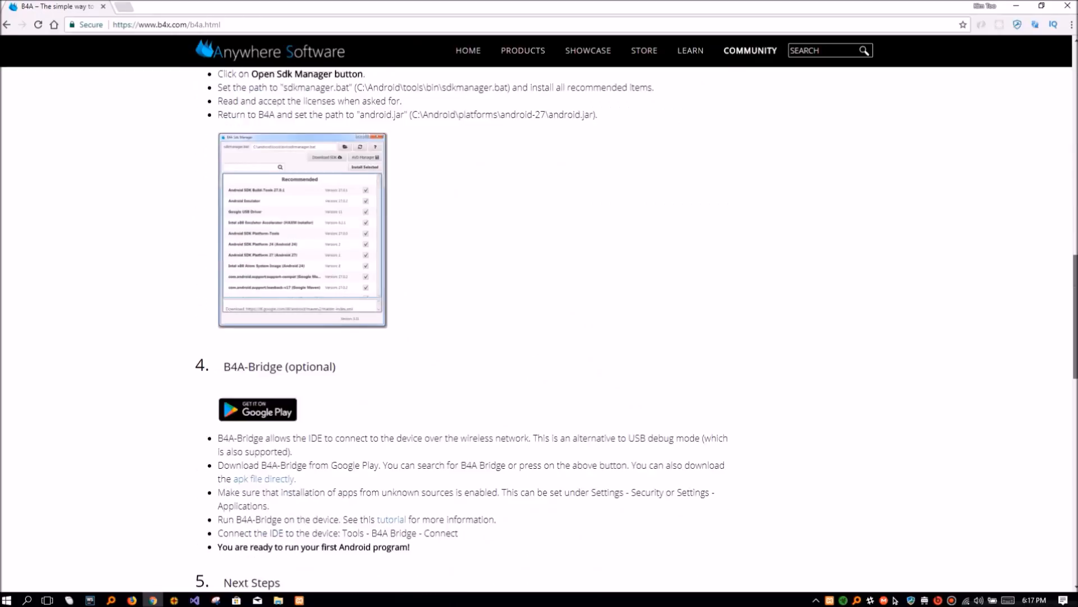
scroll("up", 3)
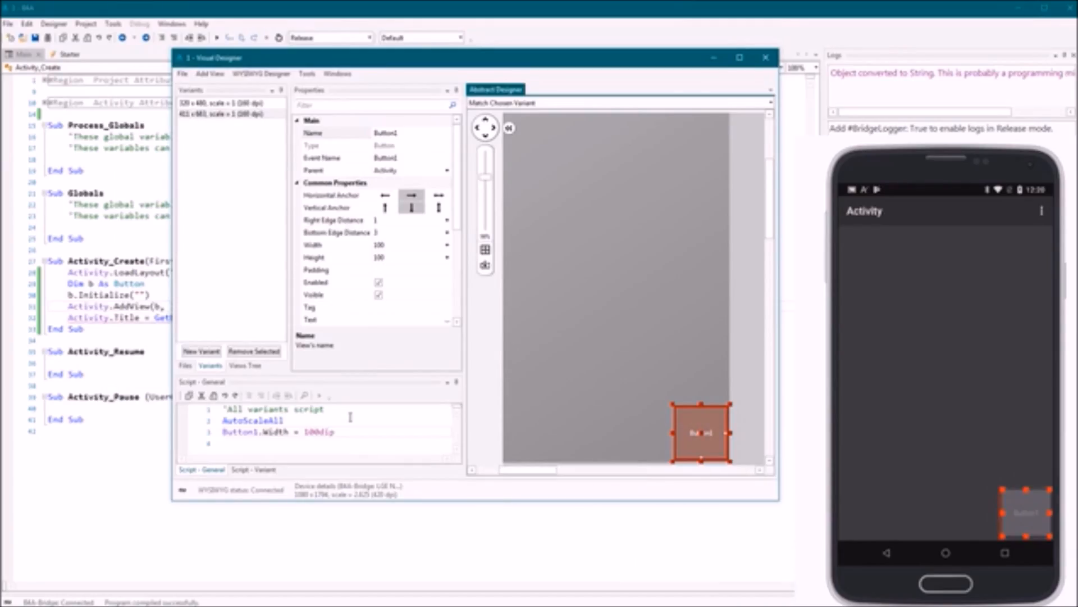
Step: Remove the 411 x 683 variant, leaving only the 320 x 480 layout variant
left_click(252, 351)
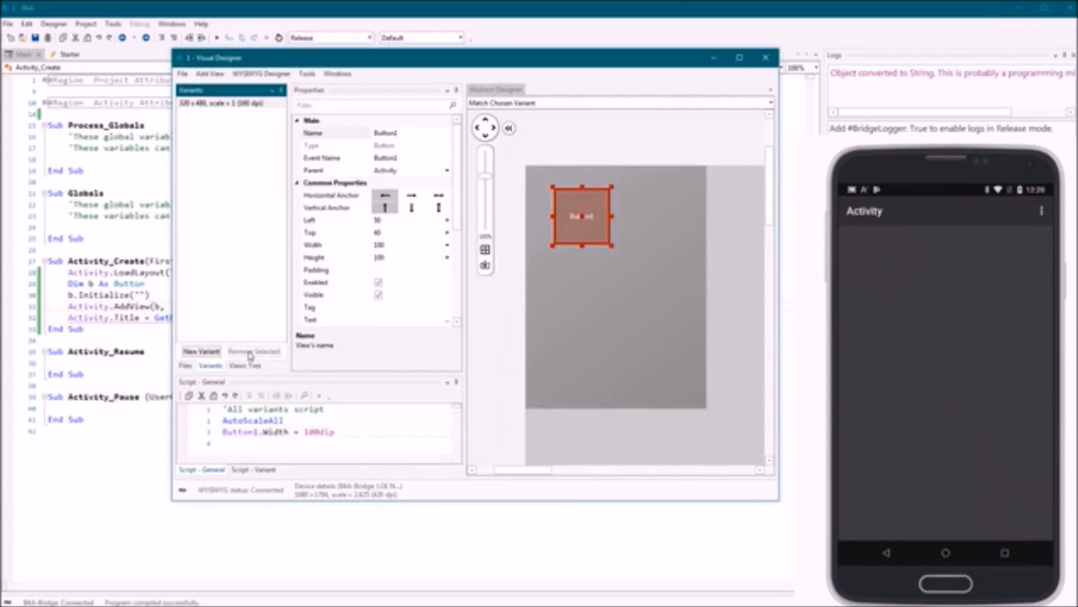
left_click(411, 200)
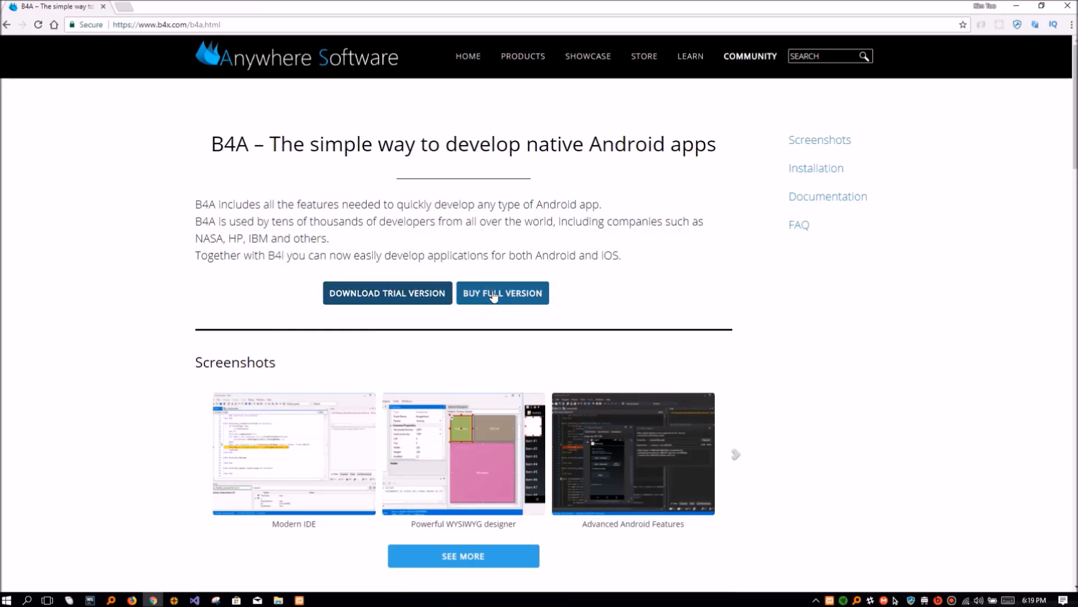
Step: Go to the Store page via Buy Full Version and scroll to Frequently asked questions
left_click(502, 292)
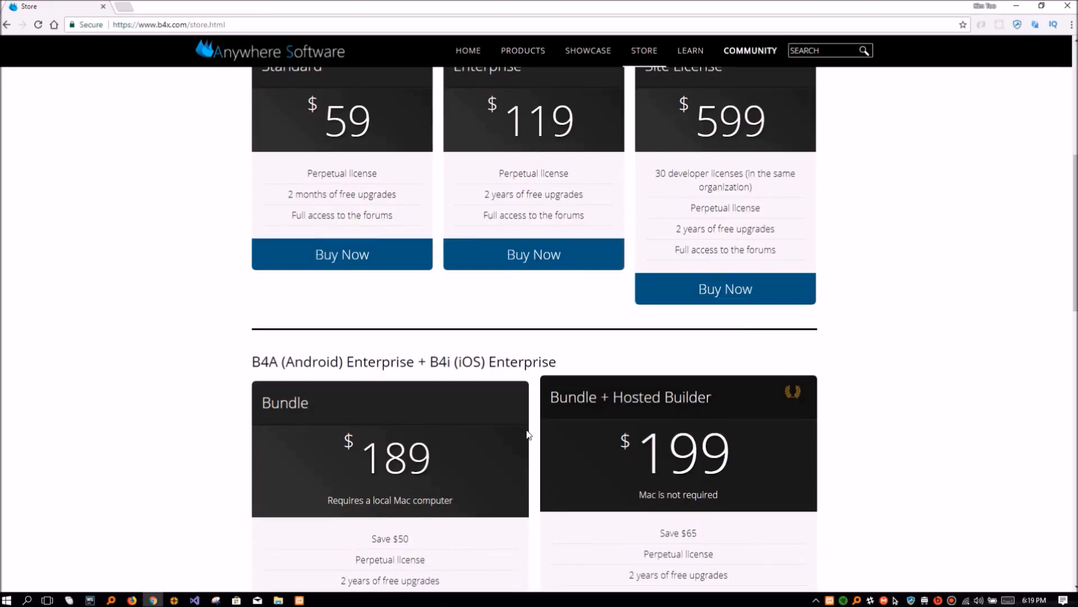
scroll("down", 3)
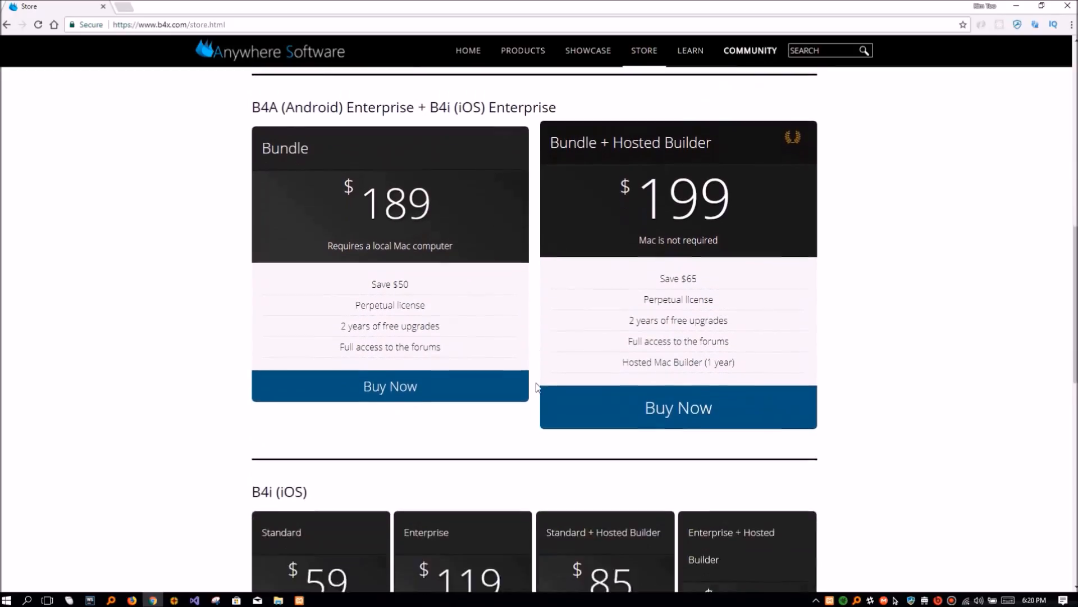
scroll("down", 3)
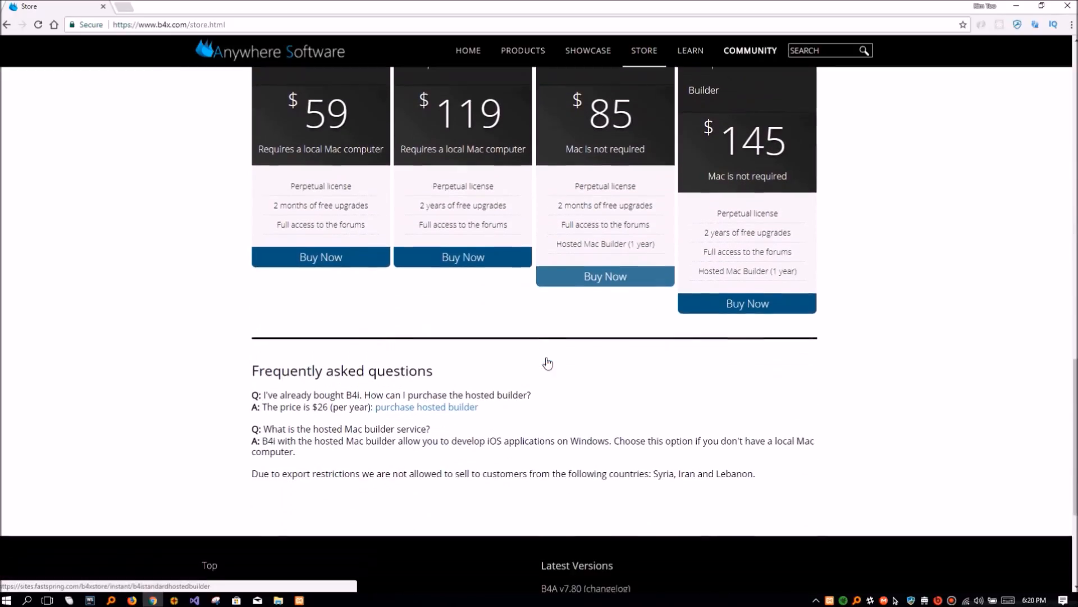